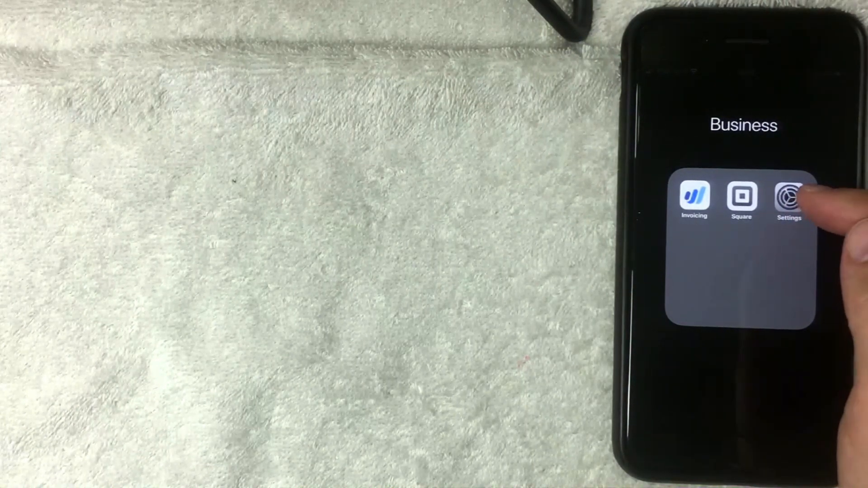
Launch Settings from the Business folder to show the main settings list
left_click(788, 199)
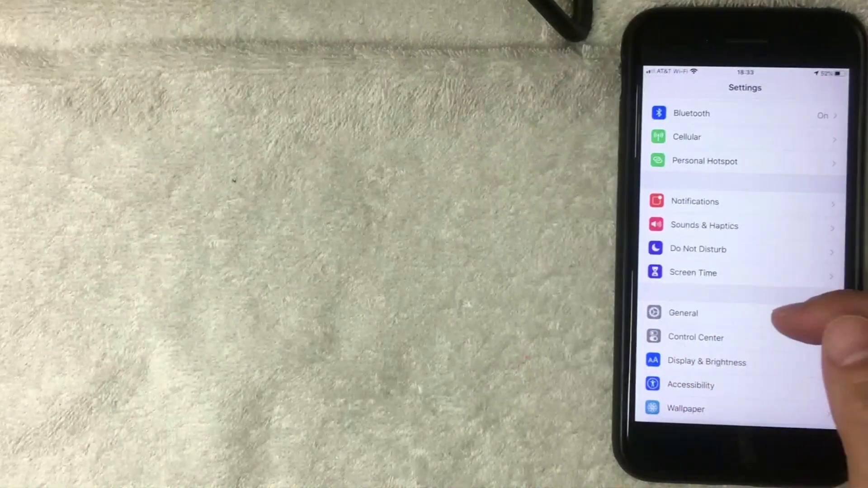
Scroll the main list down to Privacy, iTunes & App Store and Wallet & Apple Pay
scroll("down", 3)
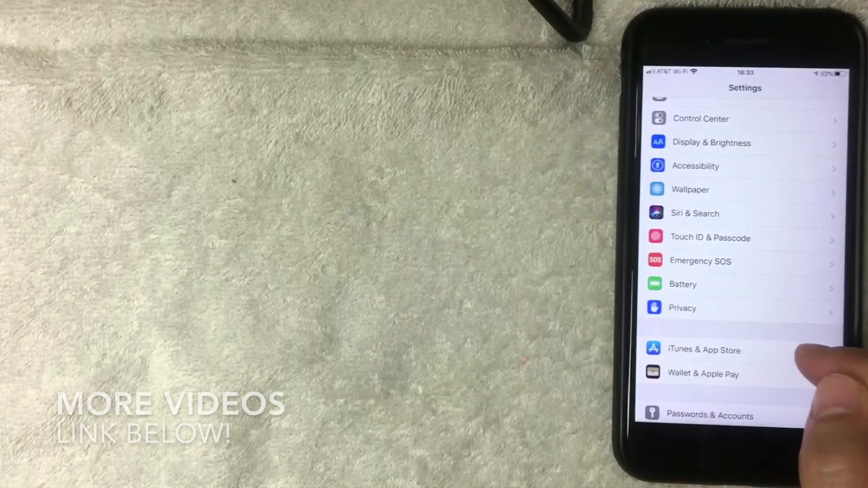
Enter iTunes & App Stores and bring up the Apple ID pop-up menu
left_click(703, 349)
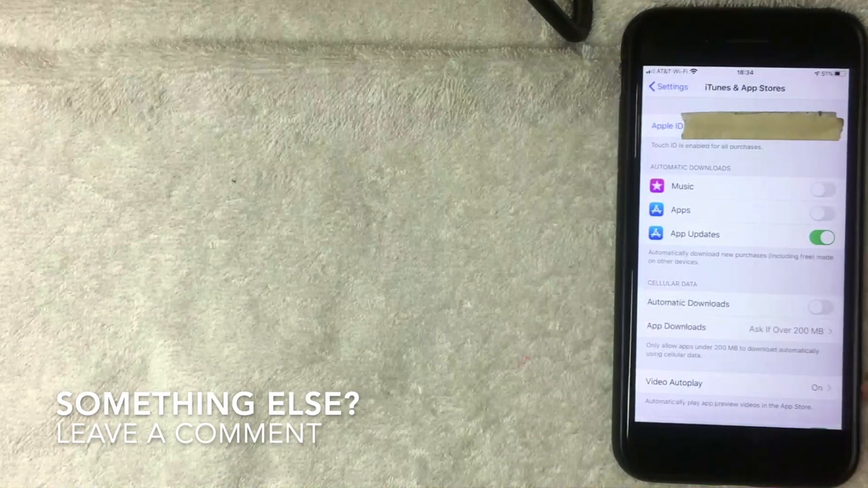
left_click(687, 126)
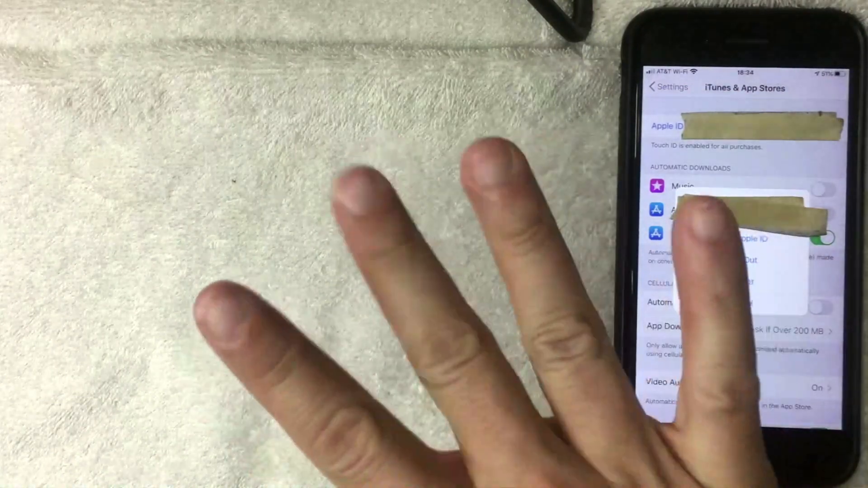
Choose View Apple ID to reach the Account Settings page
left_click(667, 126)
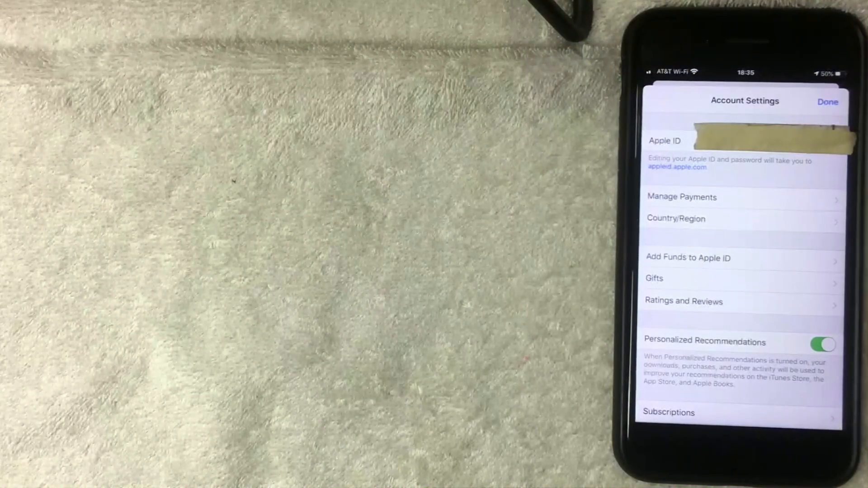